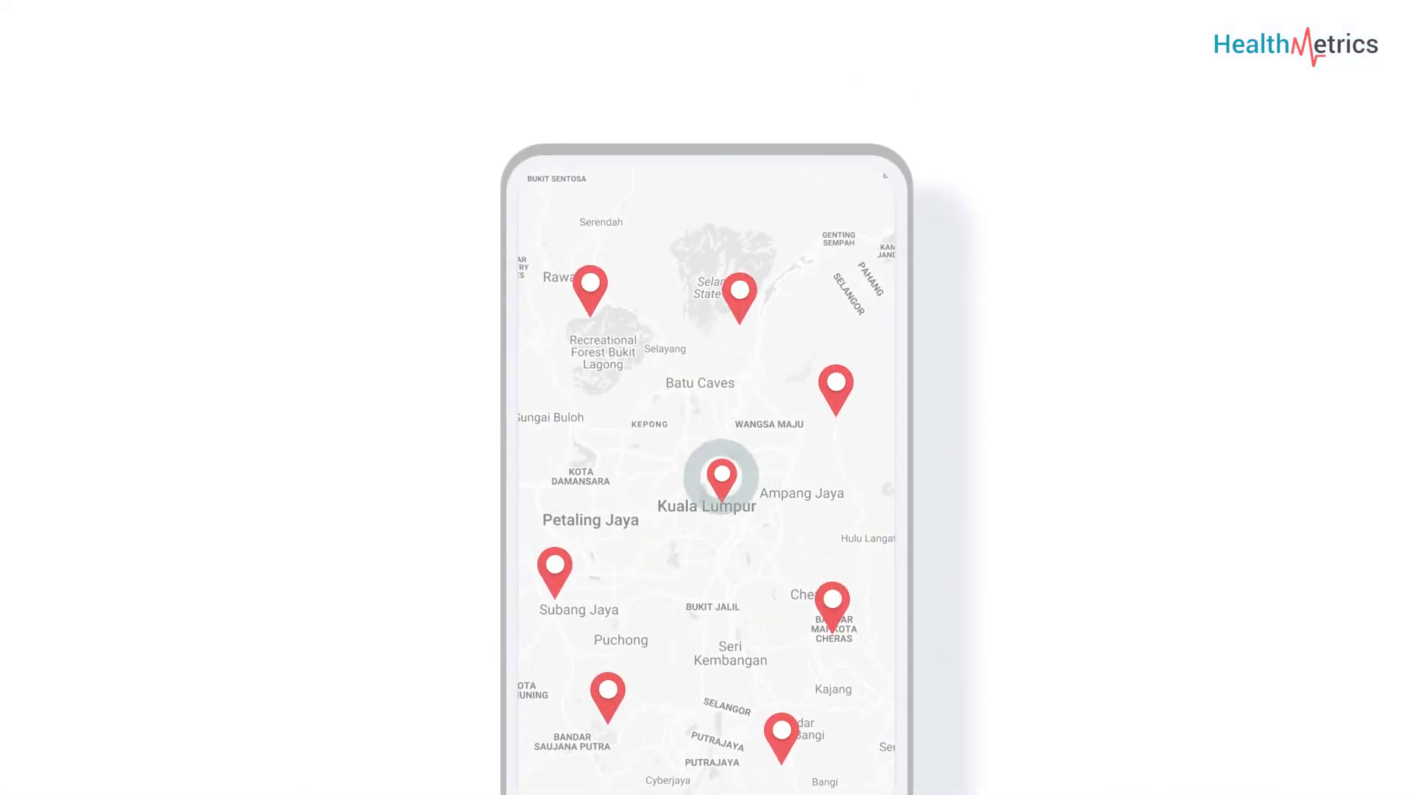
{"action": "left_click", "coordinate": [722, 477]}
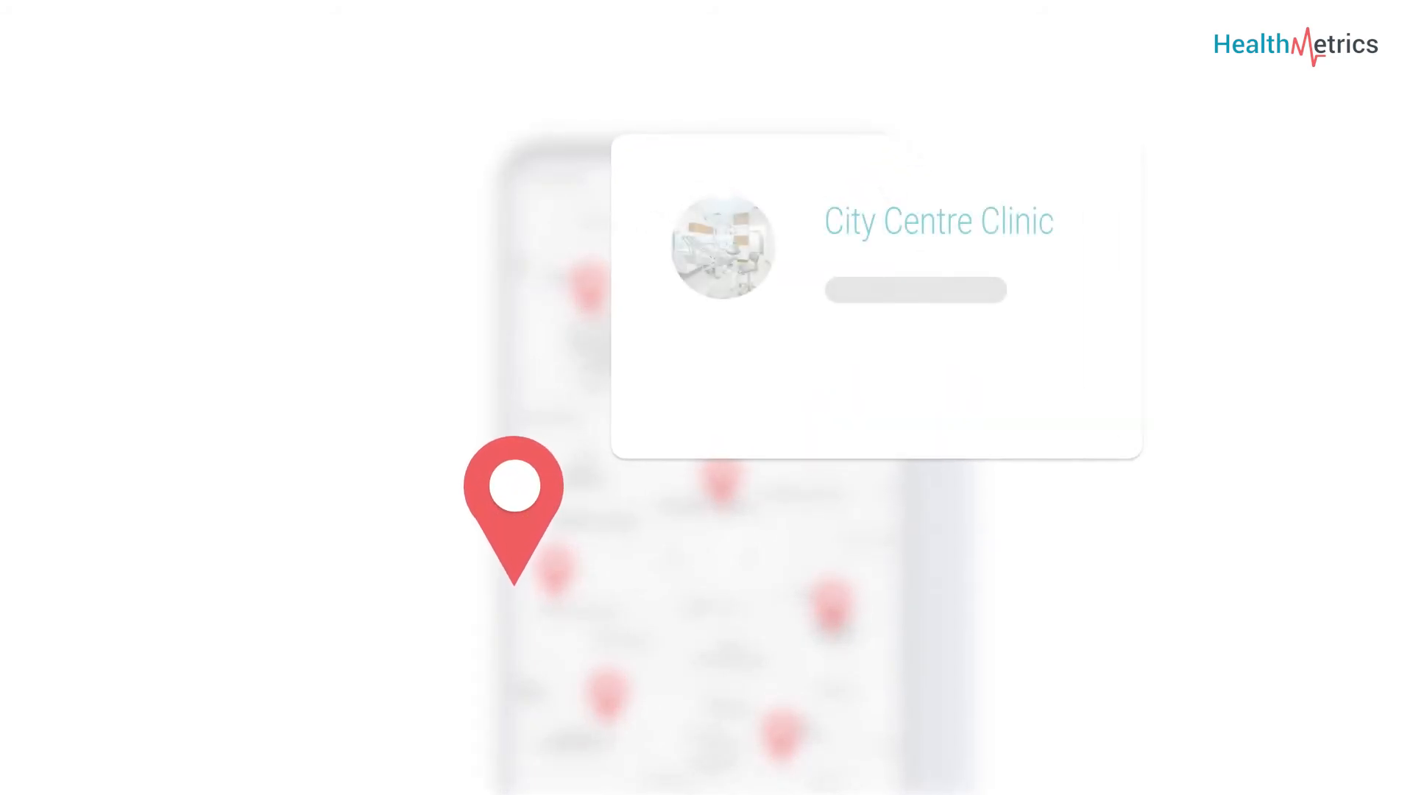